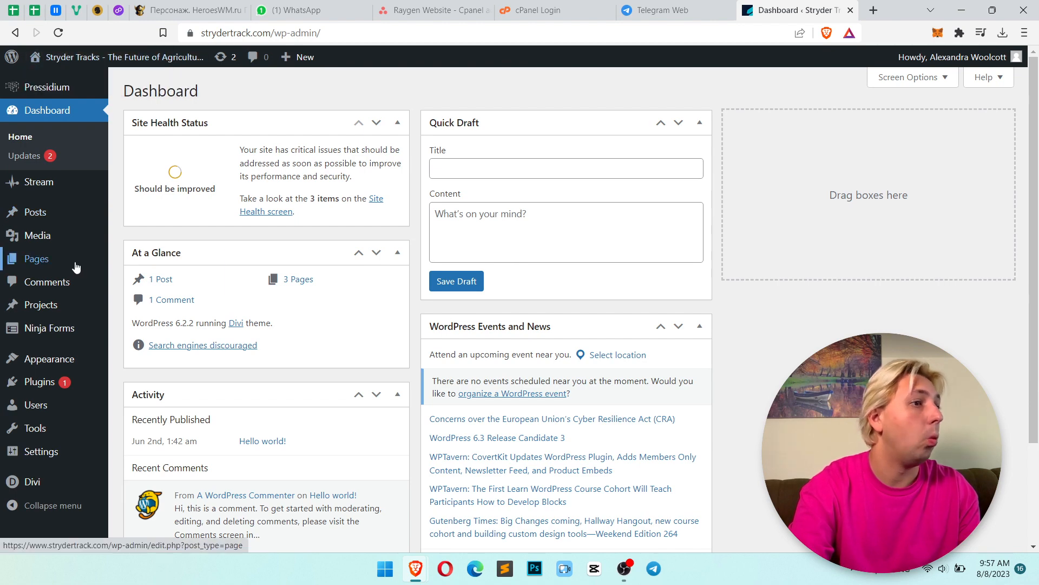
# From Pages > All Pages, launch the Coming Soon v2 page in the Divi visual builder.
pyautogui.click(36, 259)
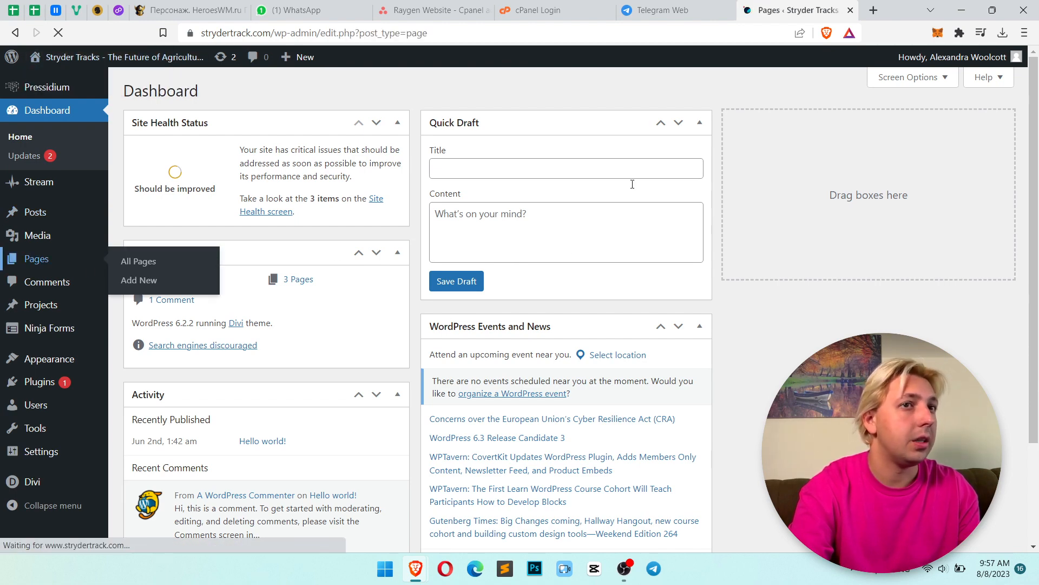
pyautogui.click(138, 261)
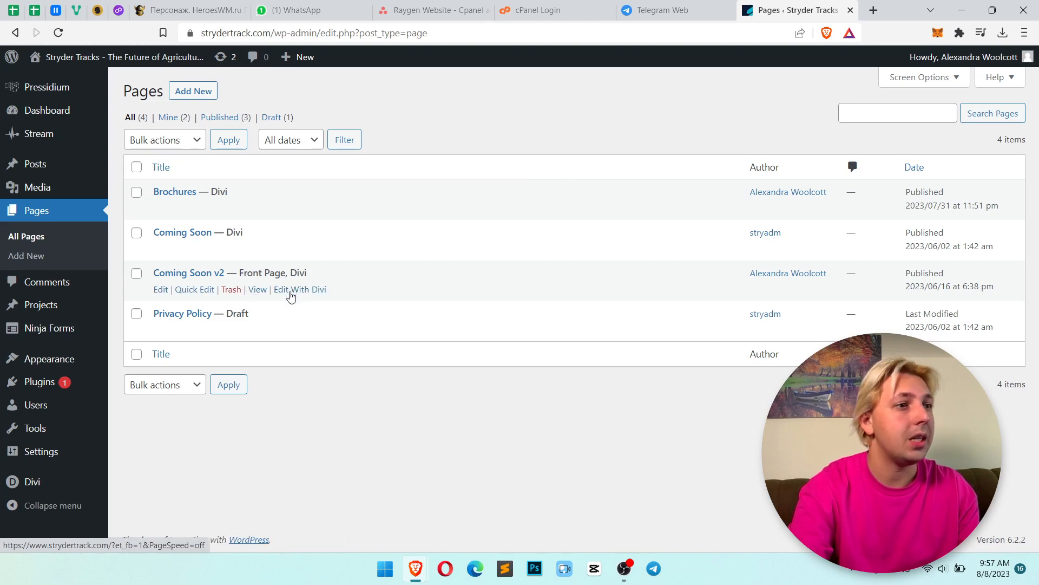
pyautogui.click(300, 290)
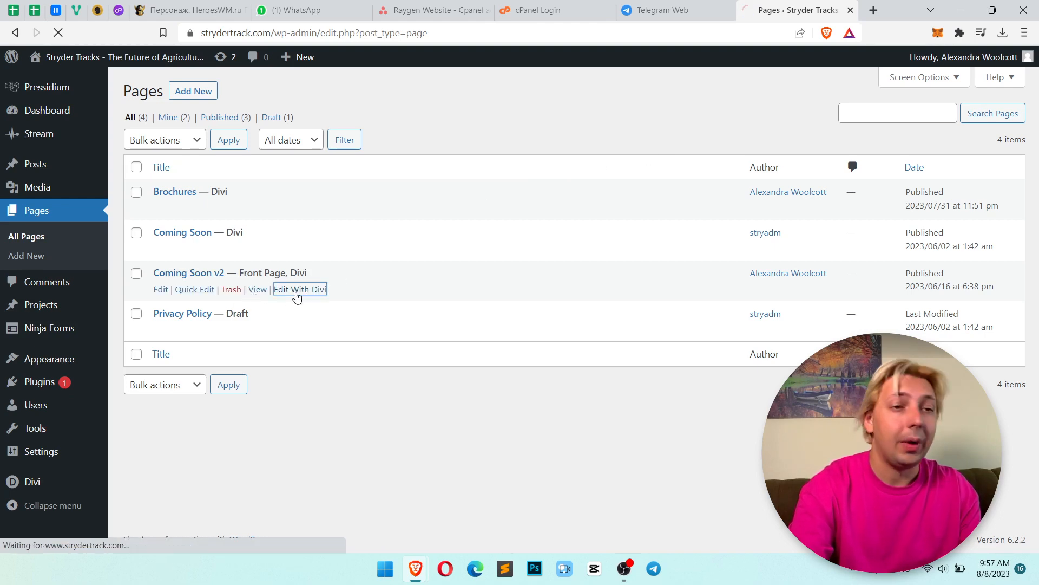
pyautogui.click(300, 289)
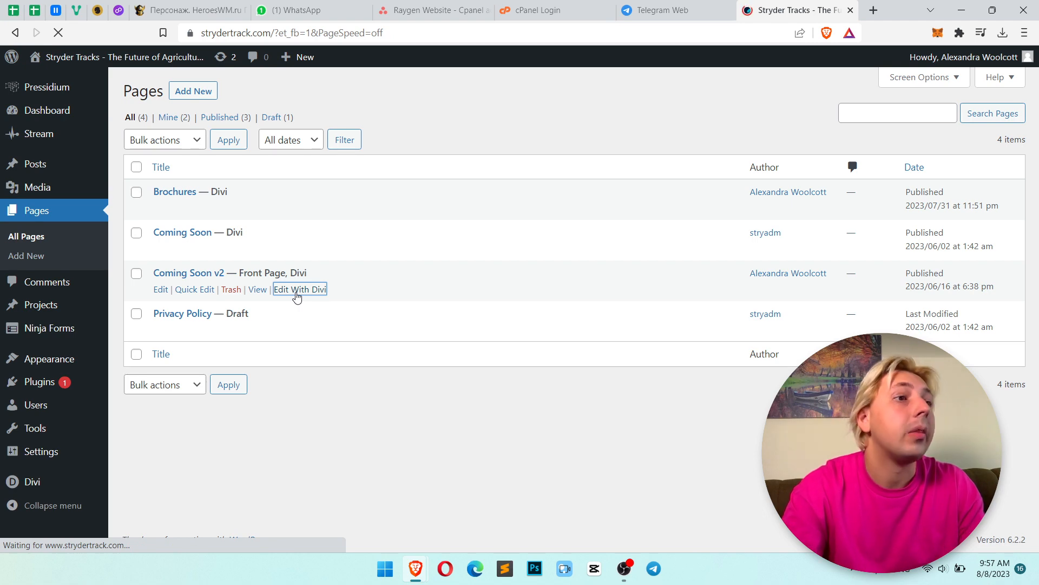
pyautogui.click(300, 289)
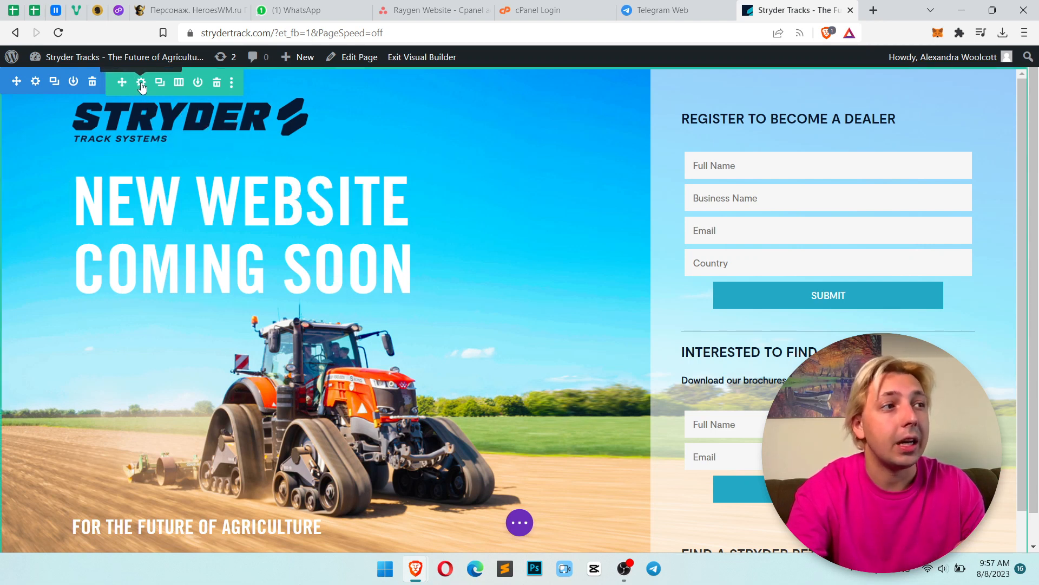
pyautogui.moveTo(651, 147)
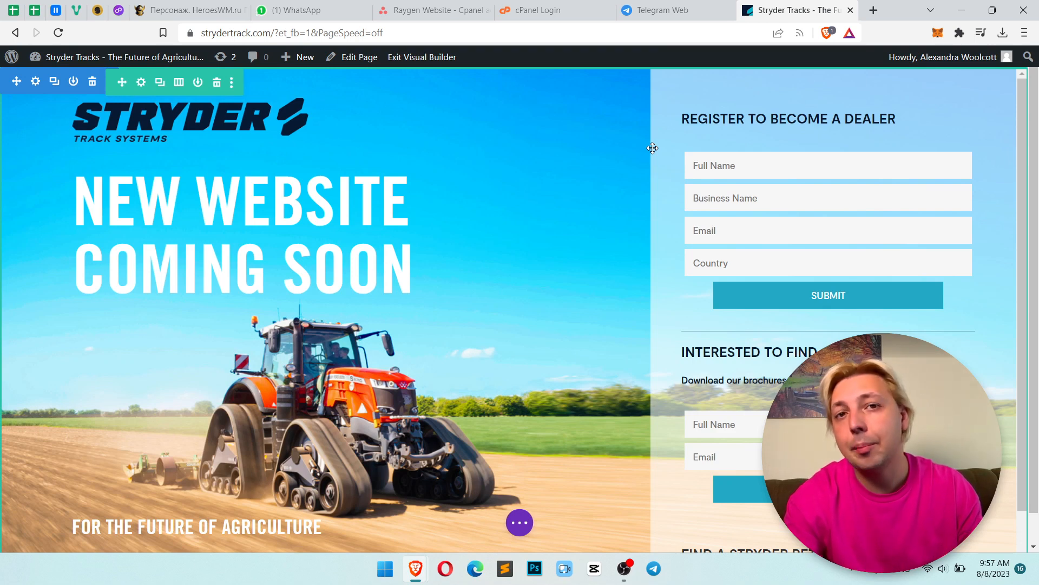
pyautogui.click(789, 119)
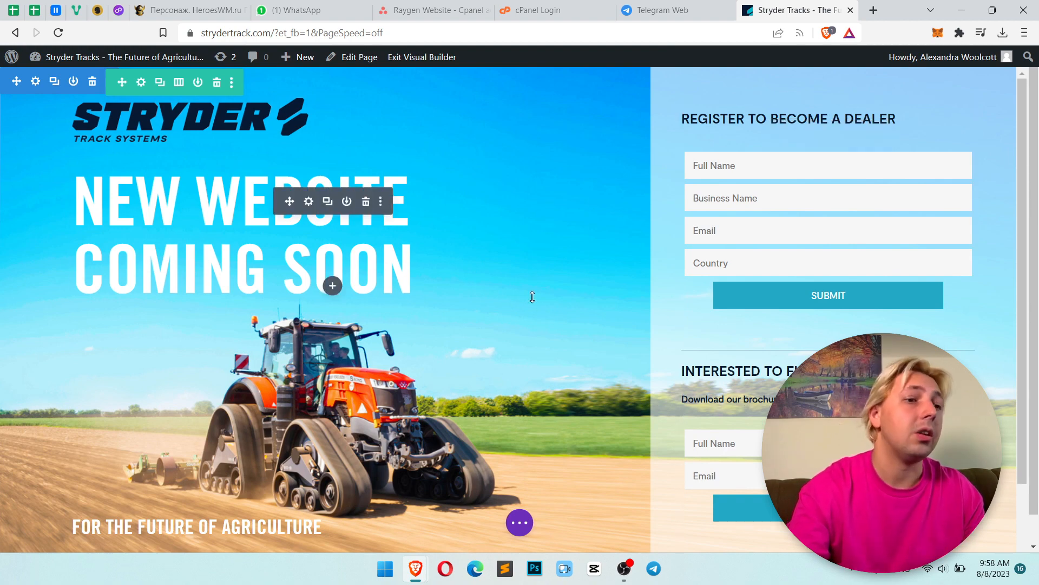
pyautogui.click(415, 278)
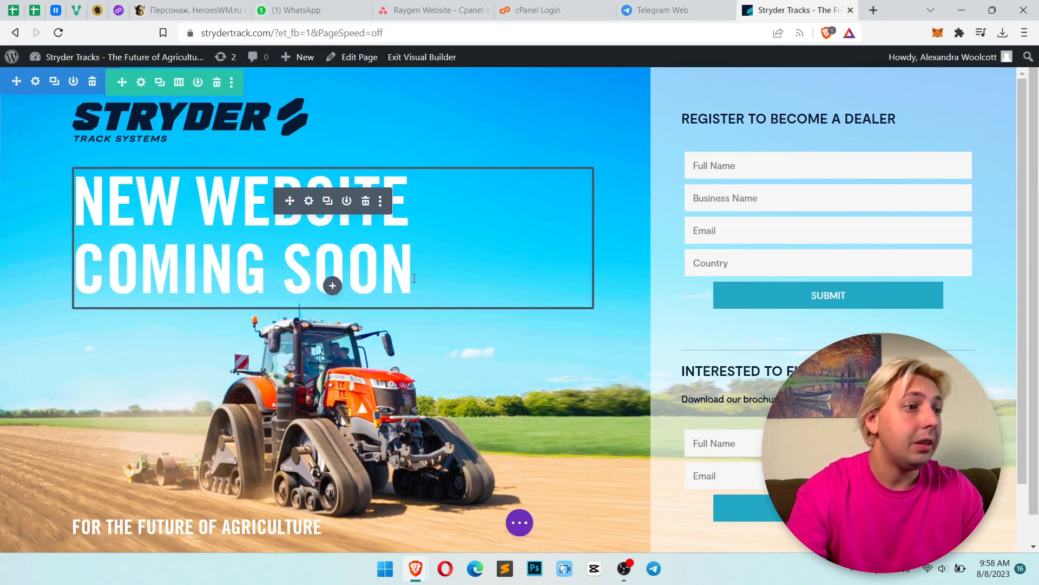
pyautogui.moveTo(307, 201)
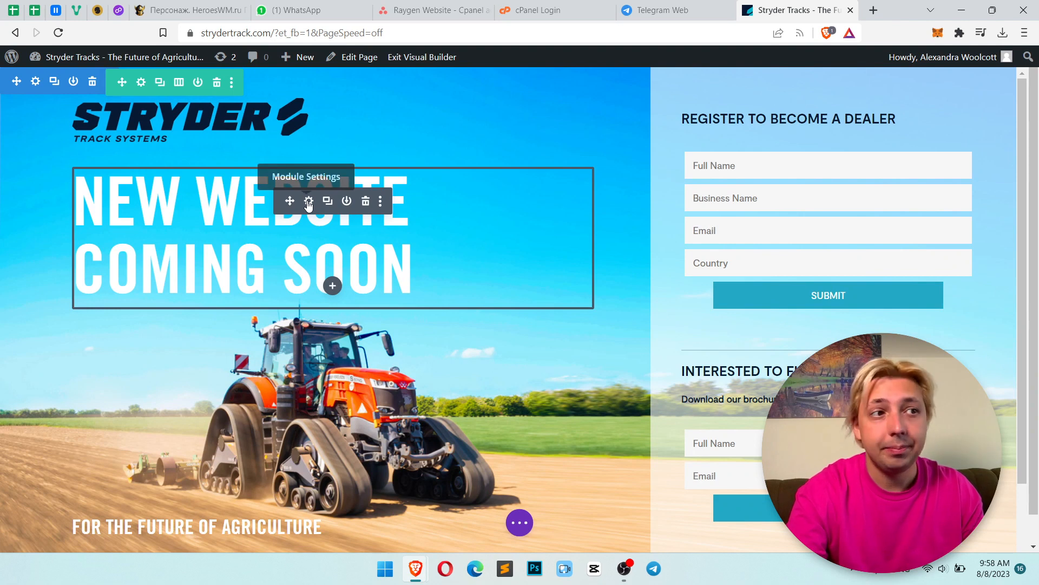
# Show the title module's settings and reach the Animation group under Design.
pyautogui.click(308, 202)
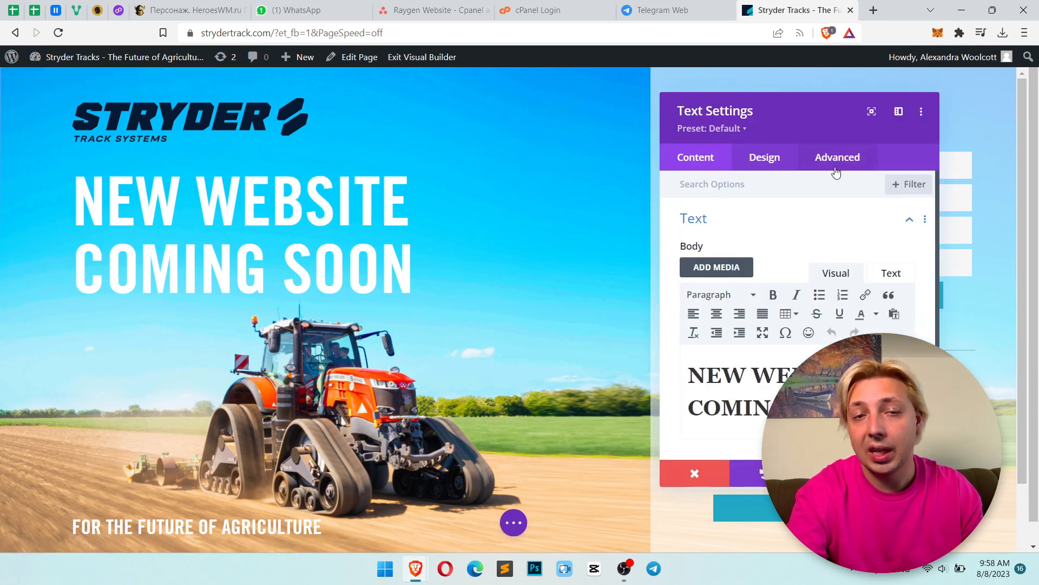
pyautogui.click(837, 157)
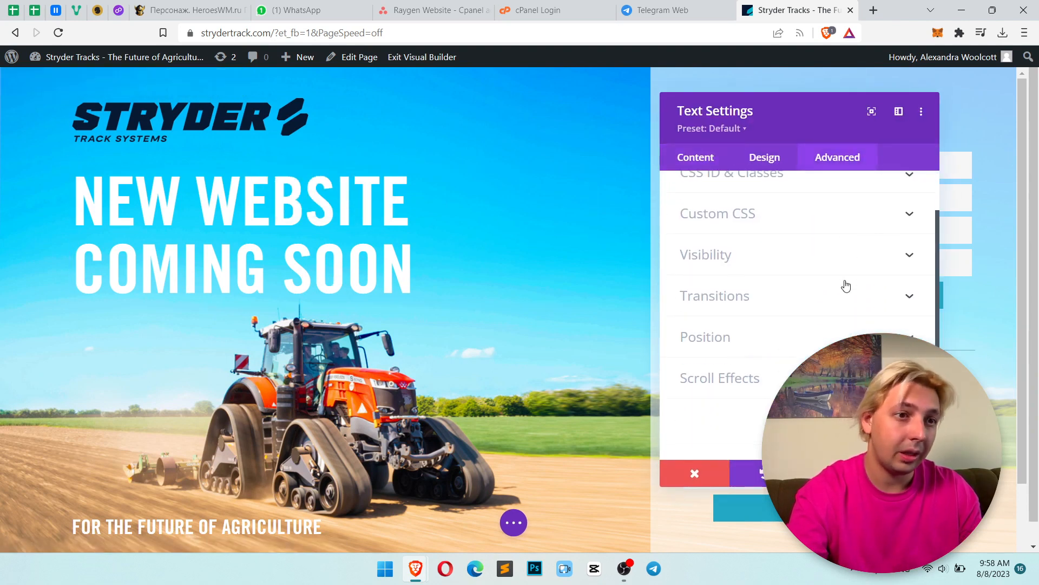
pyautogui.moveTo(849, 275)
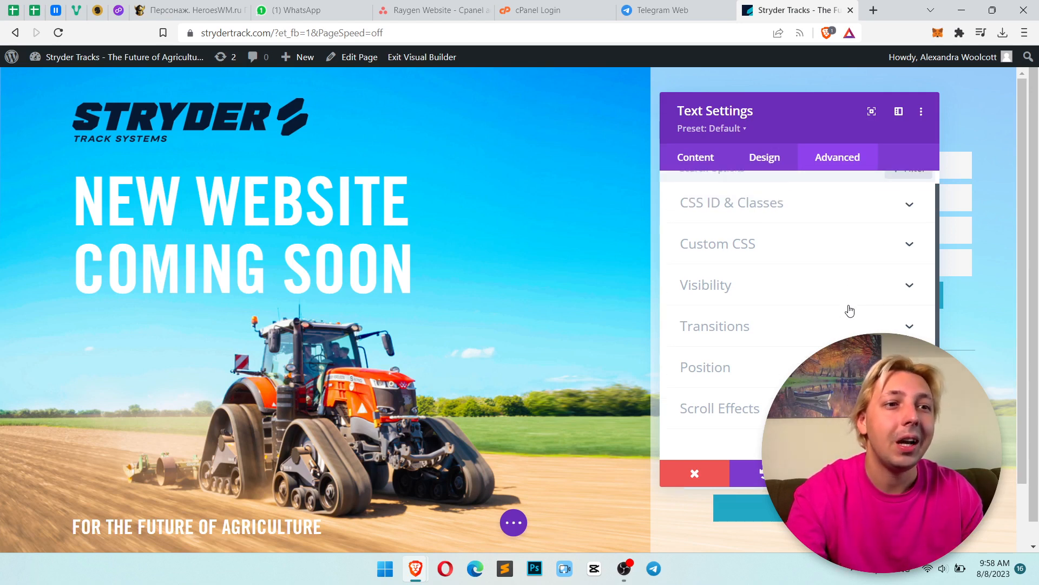
pyautogui.scroll(3)
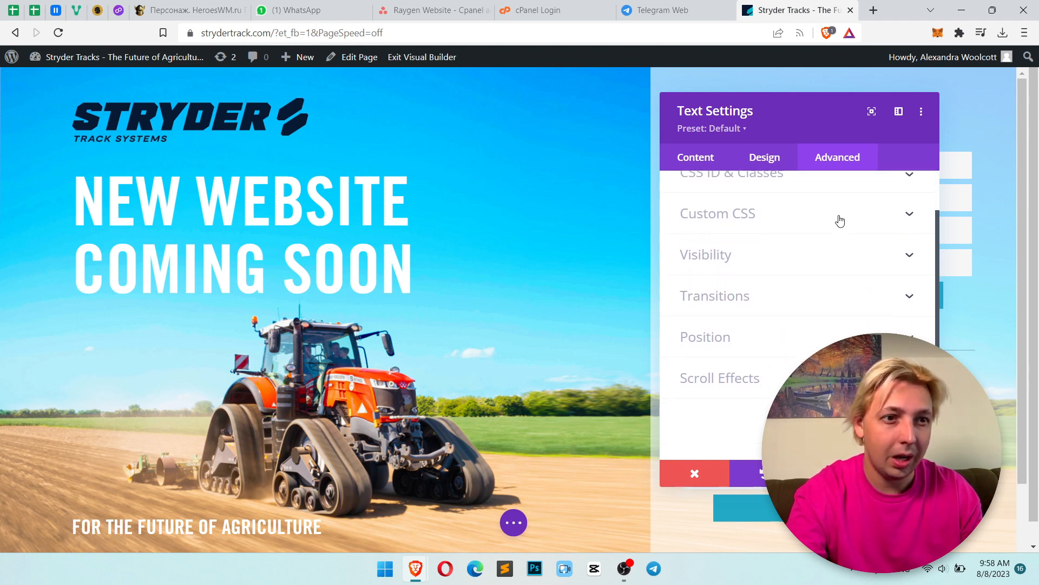
pyautogui.click(763, 157)
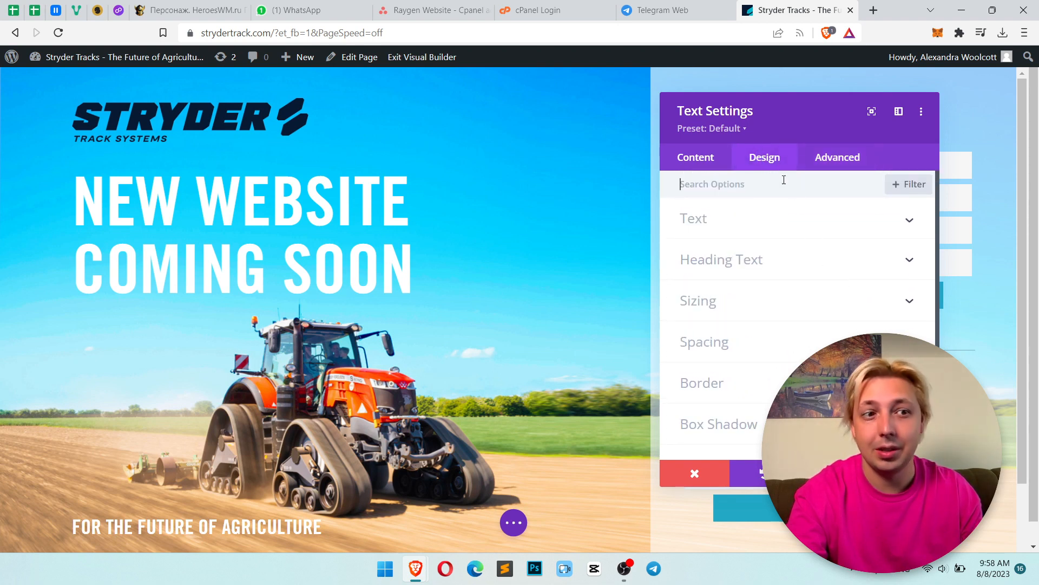
pyautogui.scroll(-3)
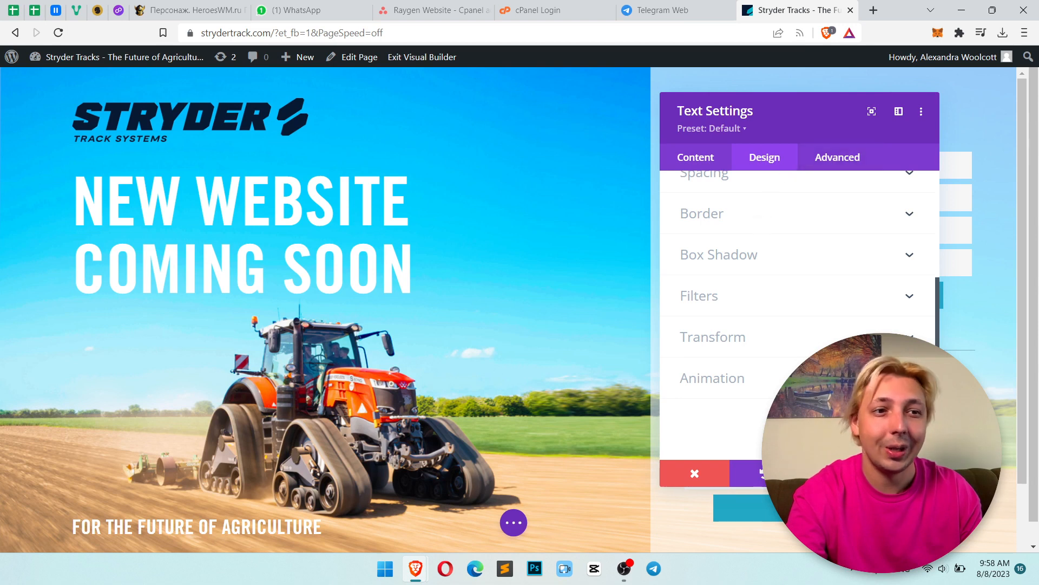
pyautogui.click(712, 377)
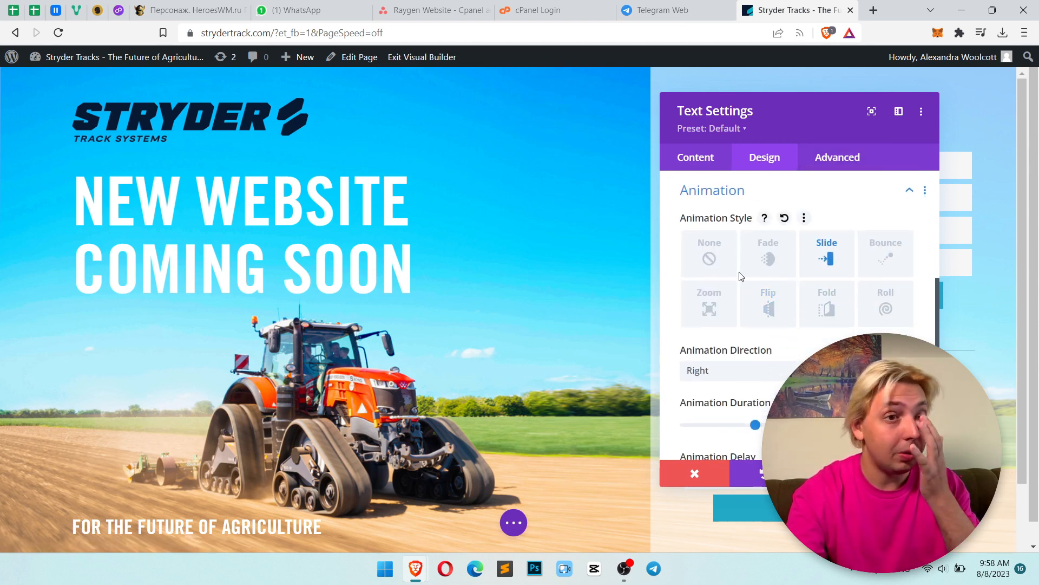
pyautogui.moveTo(768, 249)
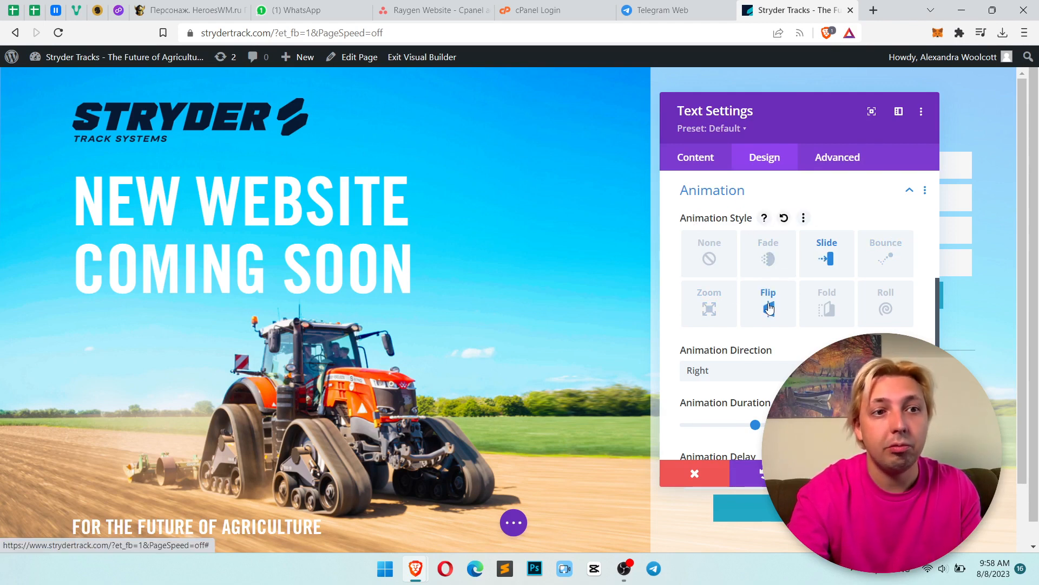
pyautogui.scroll(-3)
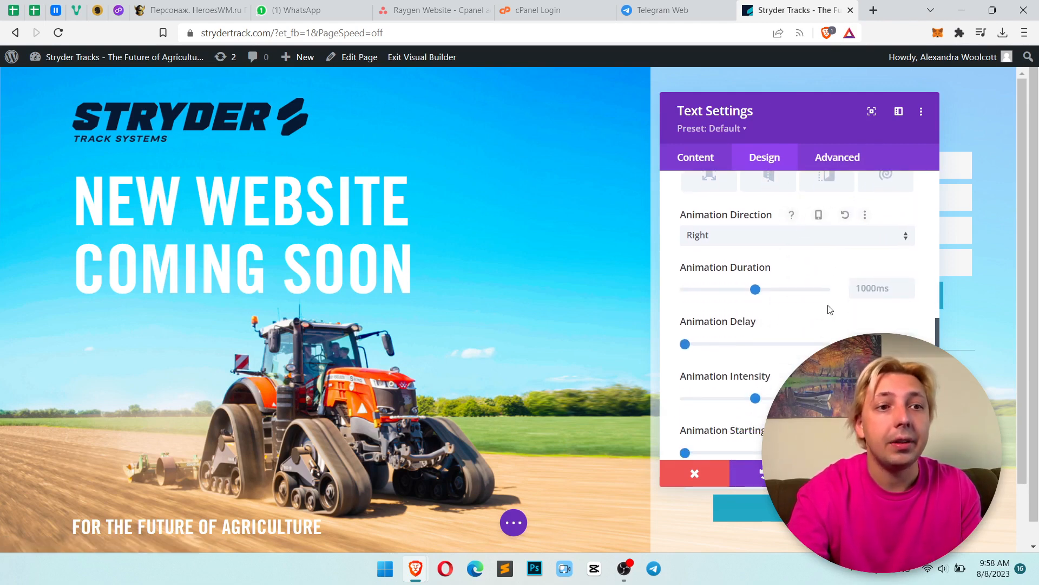
pyautogui.scroll(3)
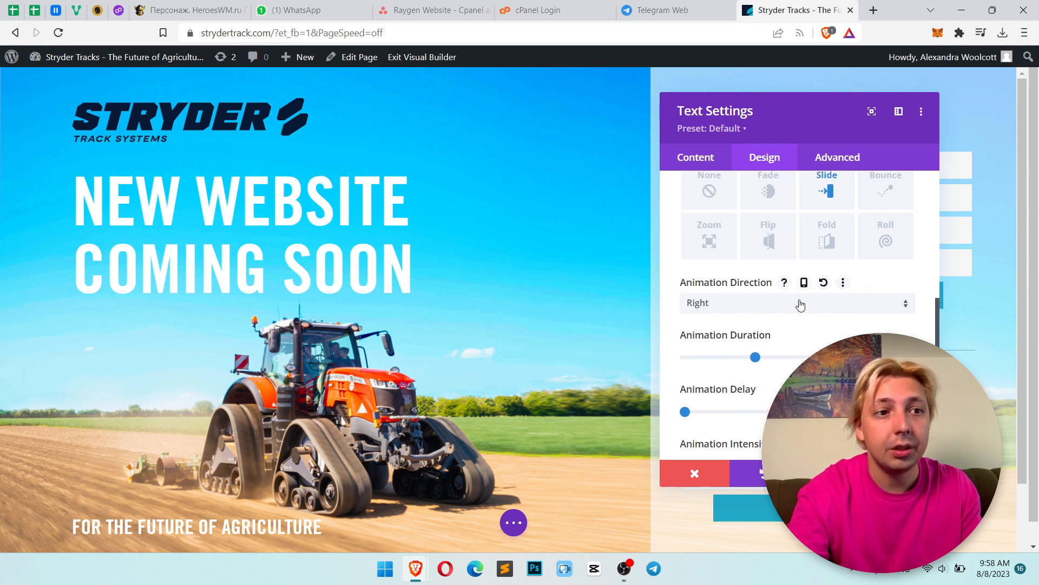
pyautogui.scroll(-3)
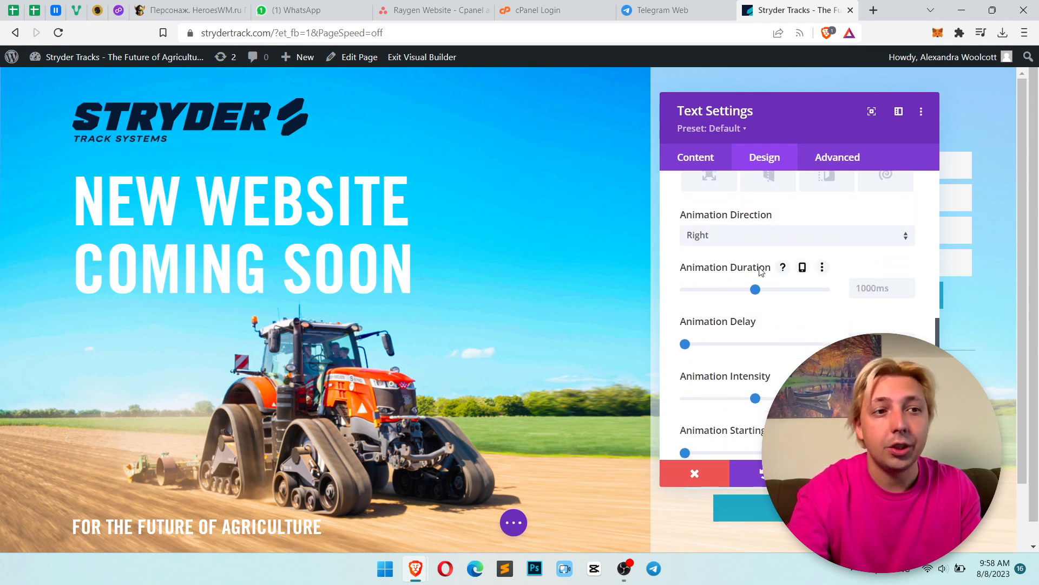
pyautogui.scroll(-3)
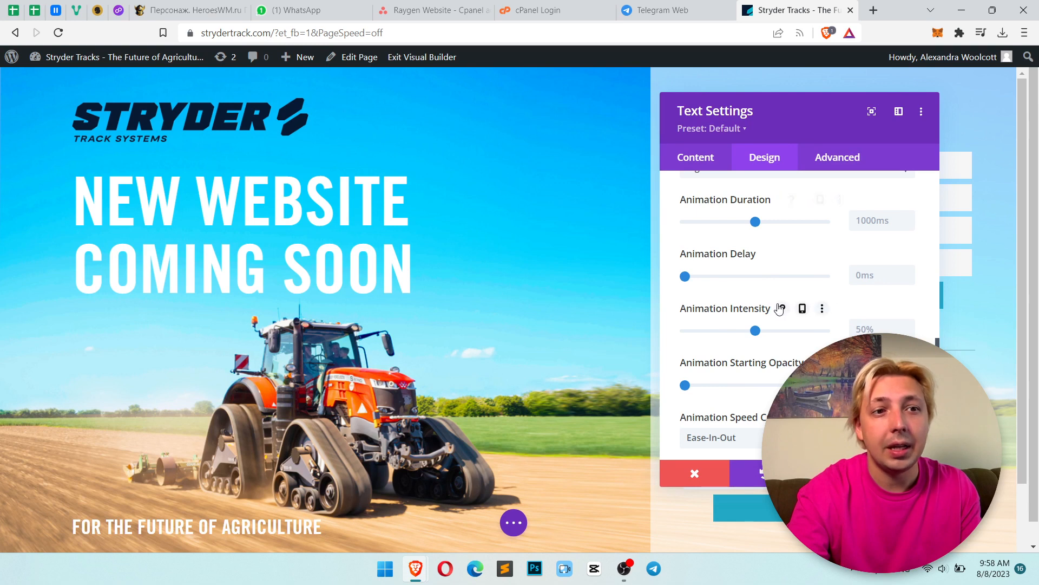
pyautogui.scroll(-3)
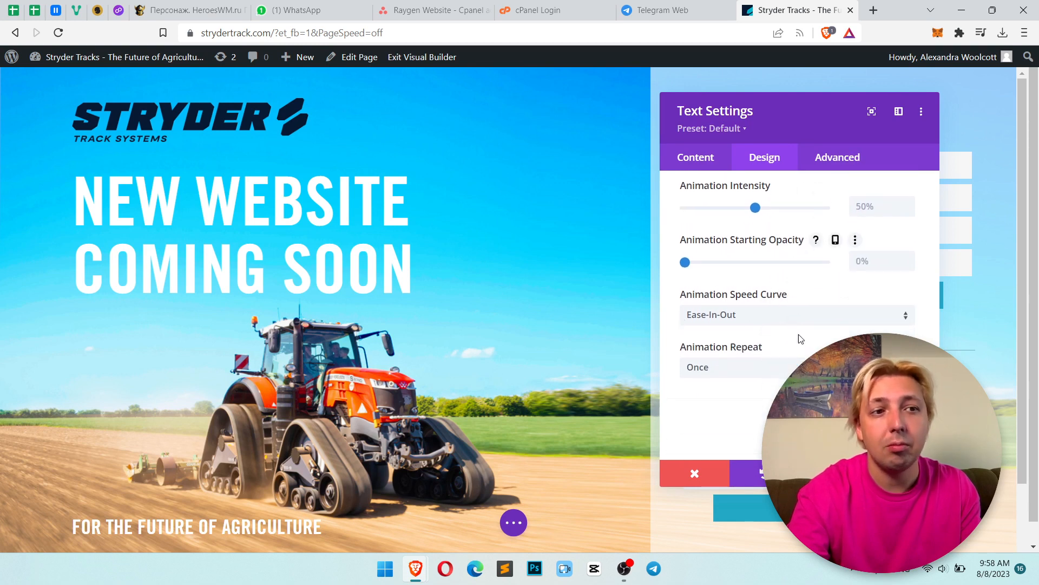
pyautogui.scroll(3)
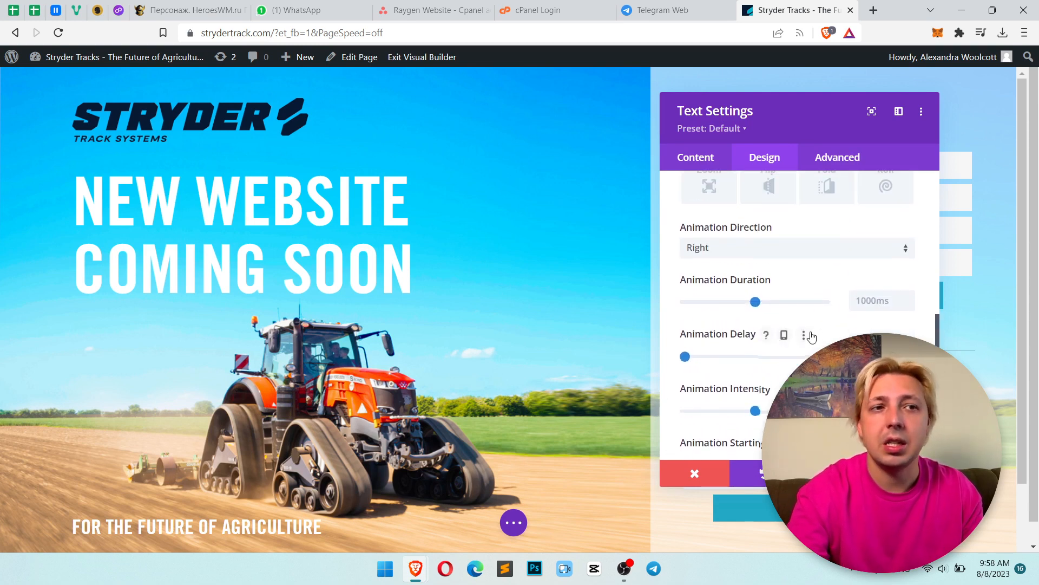
pyautogui.scroll(3)
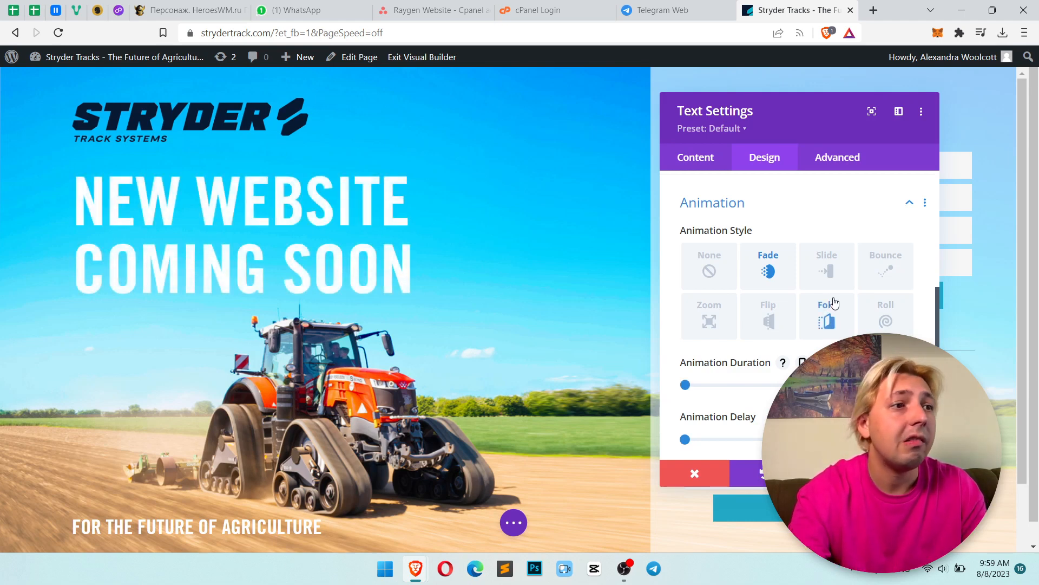
# Choose the Slide animation style with direction Up, then change the direction to Down.
pyautogui.click(826, 265)
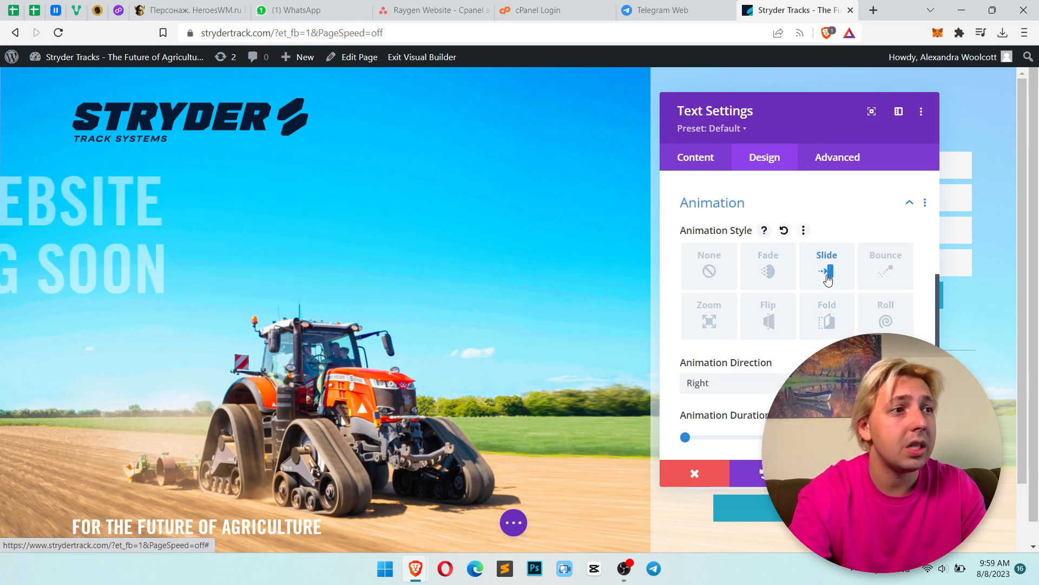
pyautogui.click(729, 382)
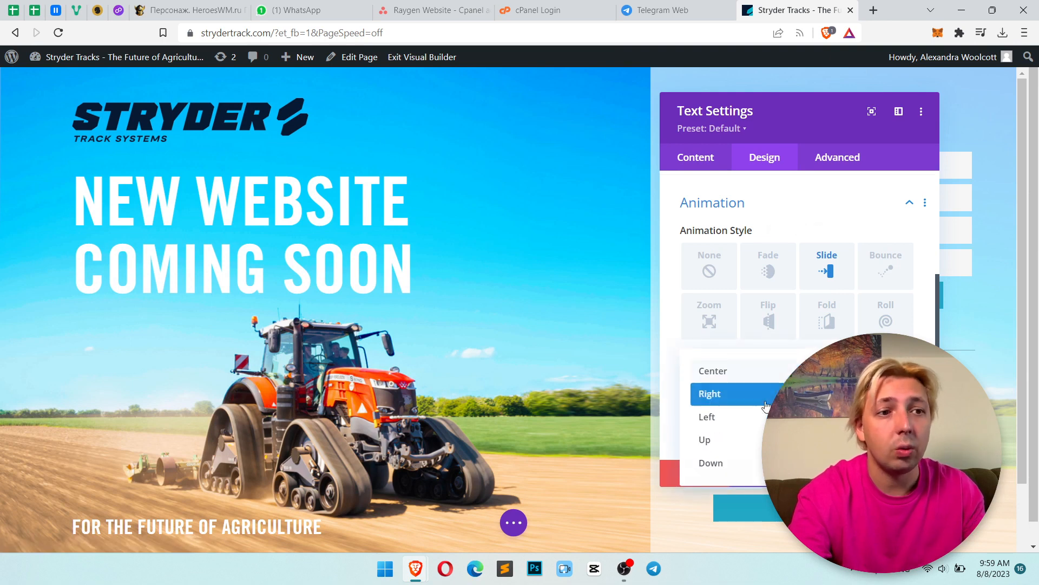
pyautogui.click(707, 416)
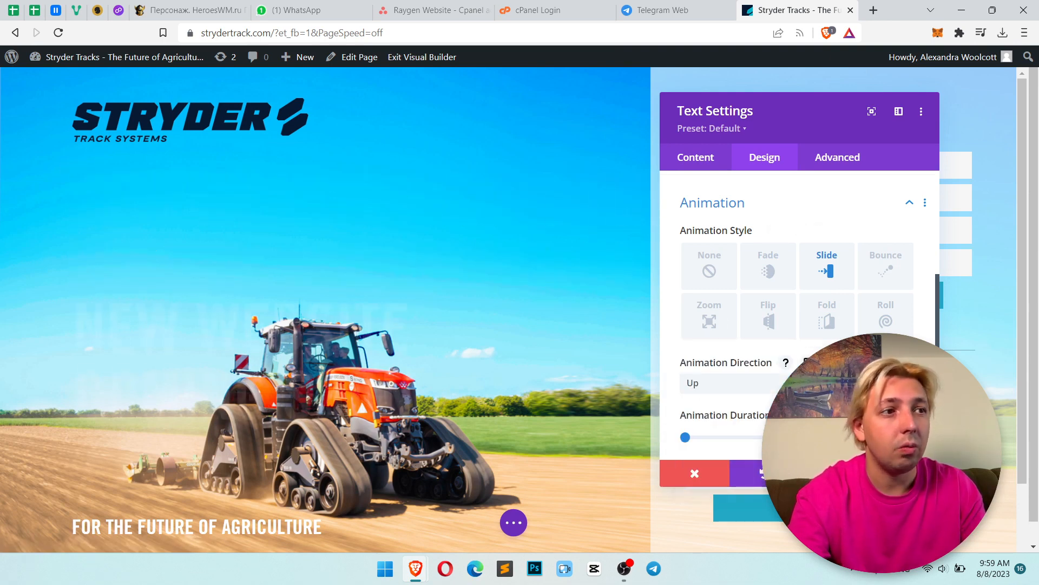
pyautogui.click(729, 383)
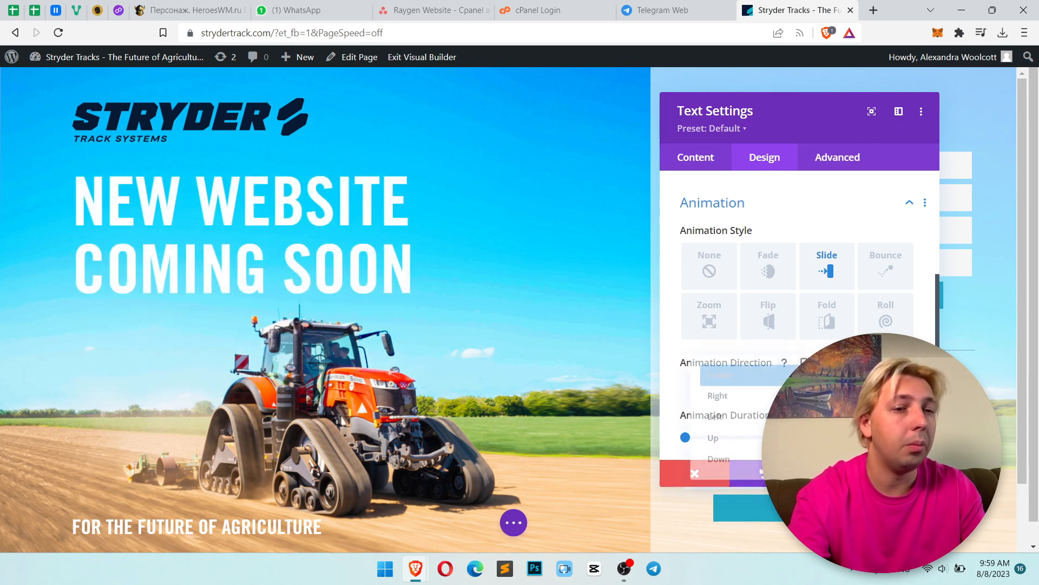
pyautogui.click(716, 458)
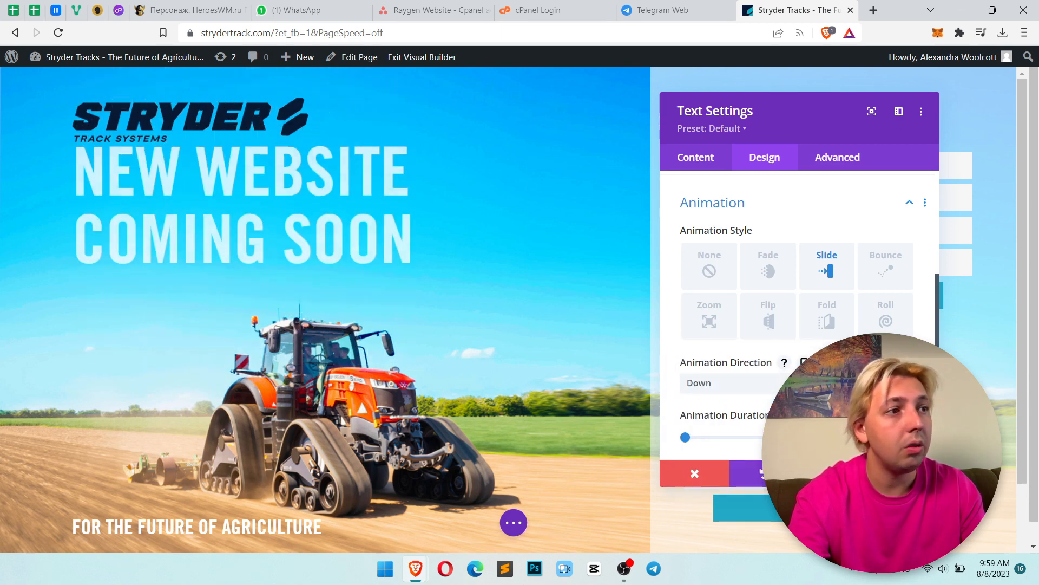
pyautogui.scroll(-3)
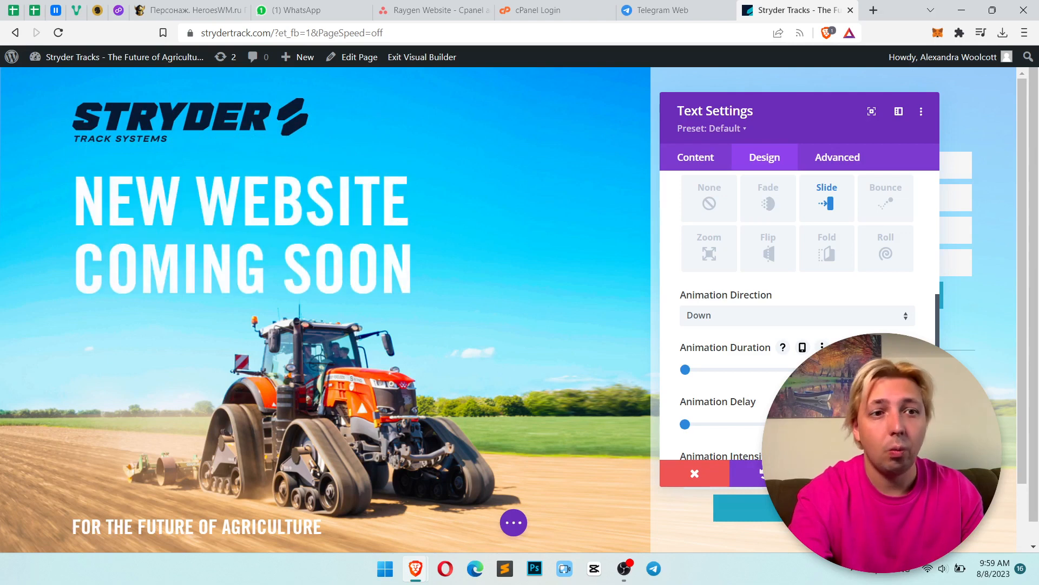
pyautogui.scroll(-3)
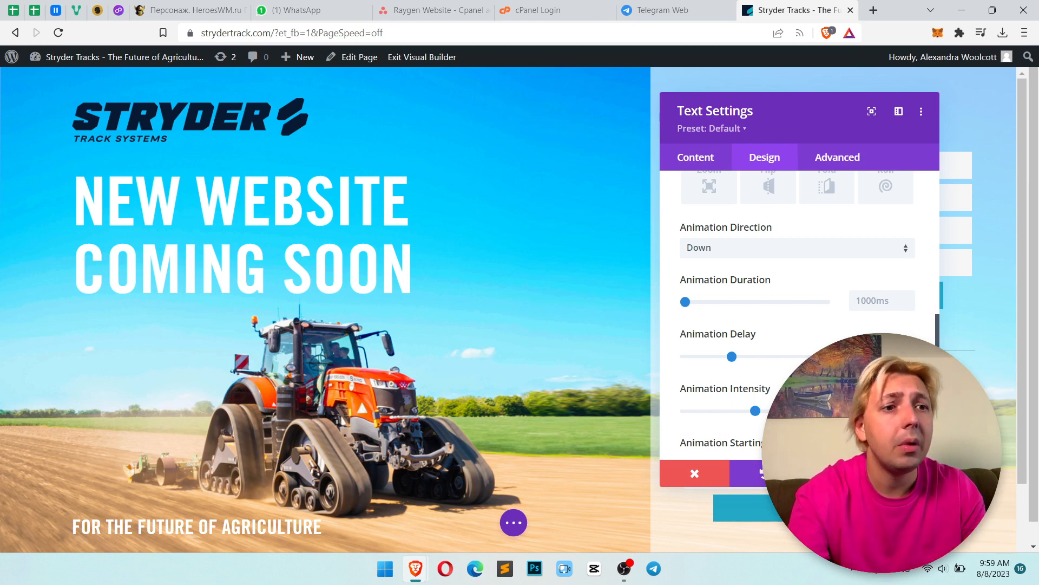
pyautogui.scroll(3)
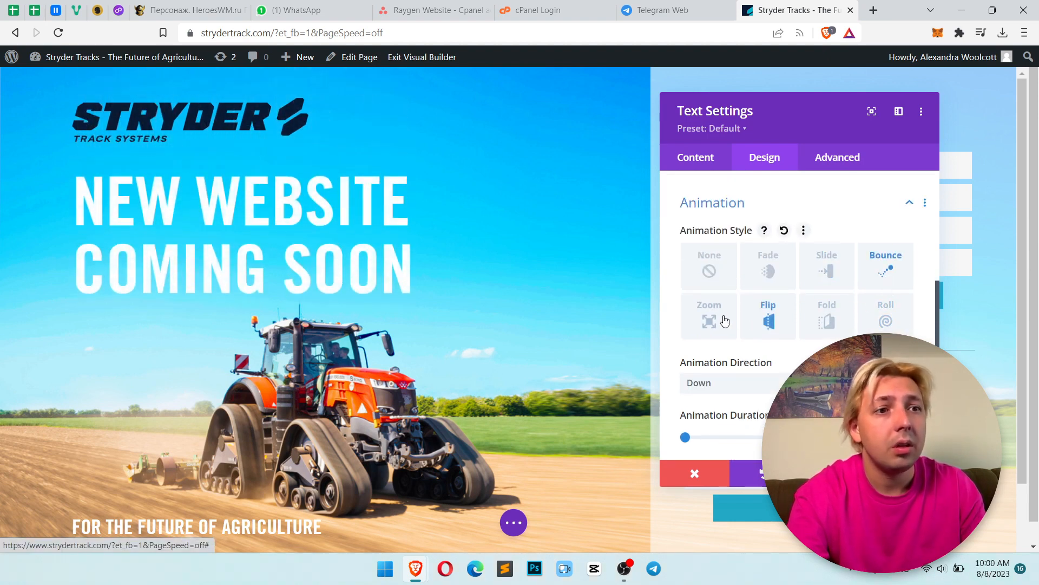
# Select Fade as the title's animation style, keeping 1000ms duration and no delay.
pyautogui.click(708, 315)
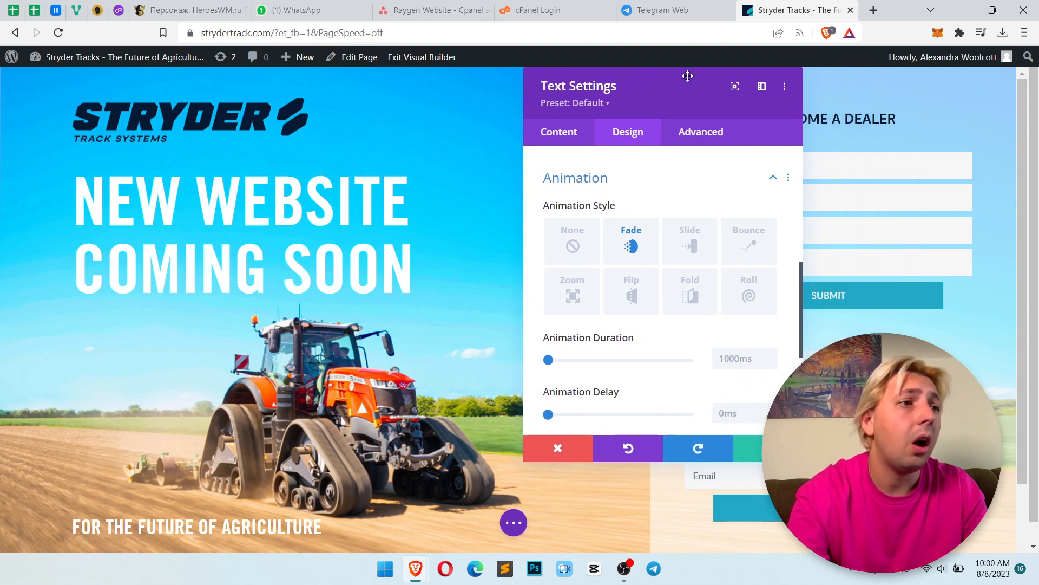
# Return the title to a Slide animation with Down as its direction.
pyautogui.click(690, 241)
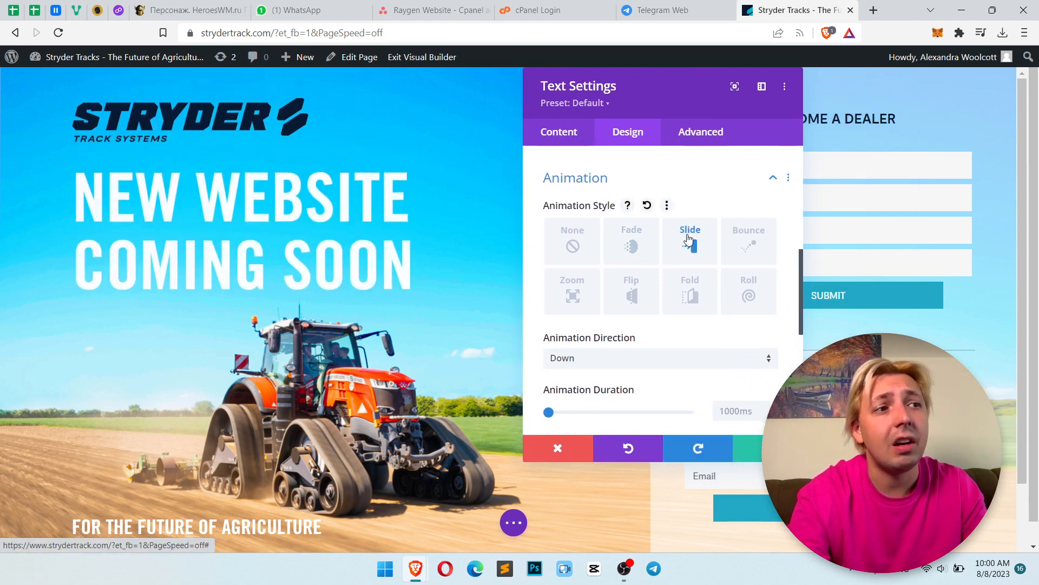
pyautogui.moveTo(719, 364)
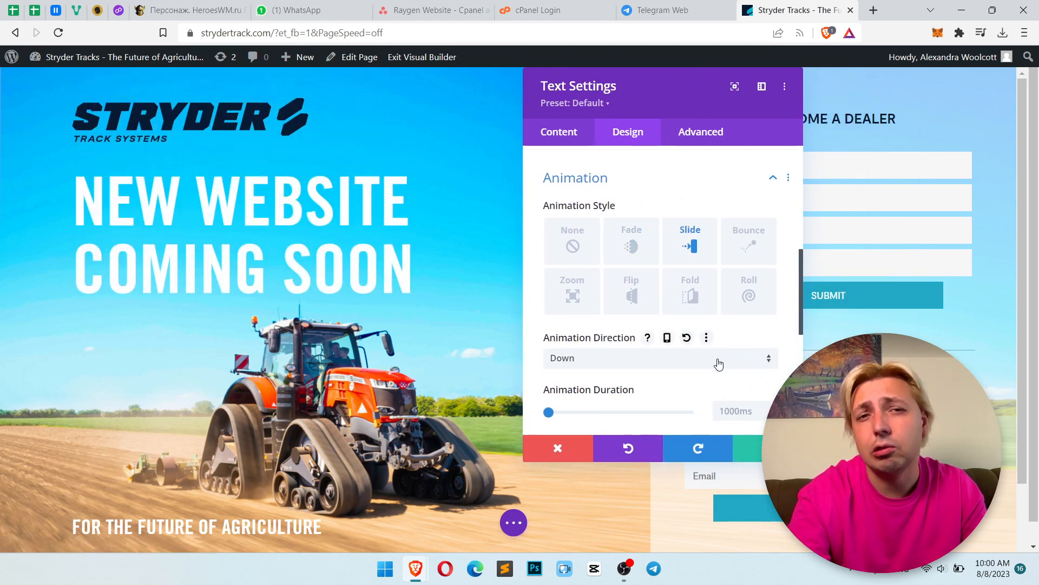
pyautogui.click(660, 358)
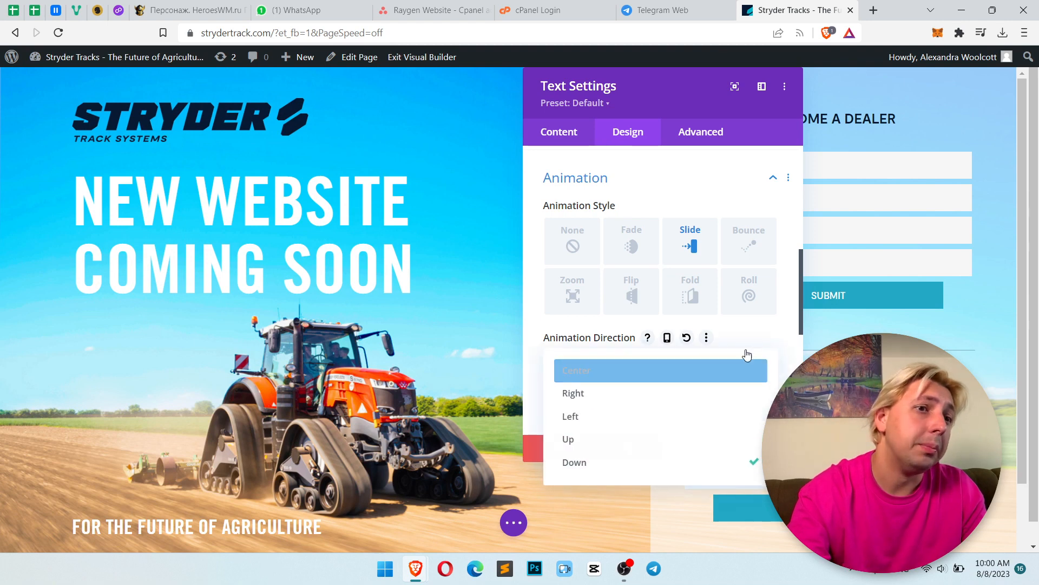
pyautogui.click(574, 462)
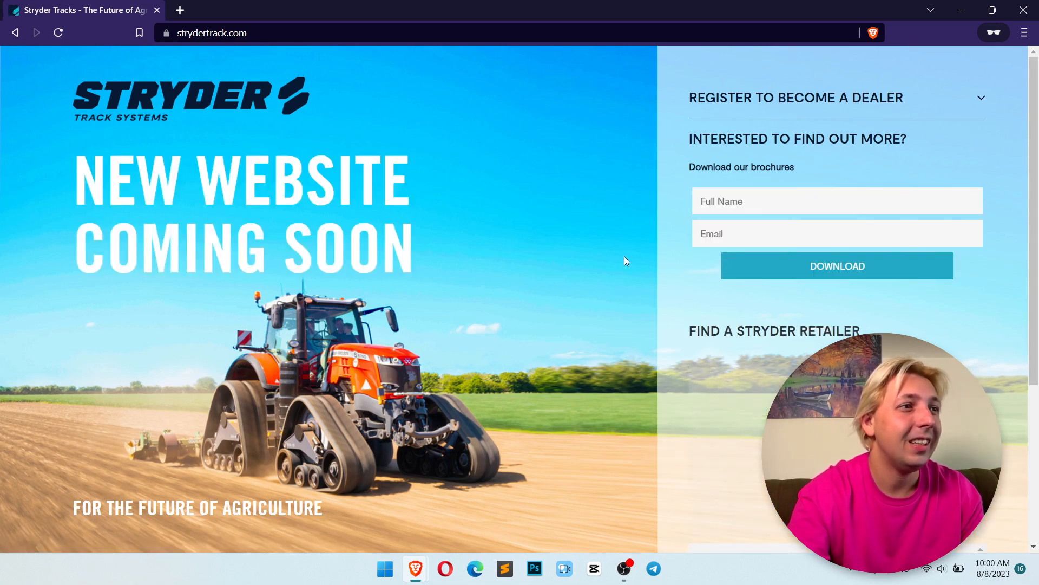
# Reload strydertrack.com and scroll to watch the headline slide down into place.
pyautogui.click(58, 32)
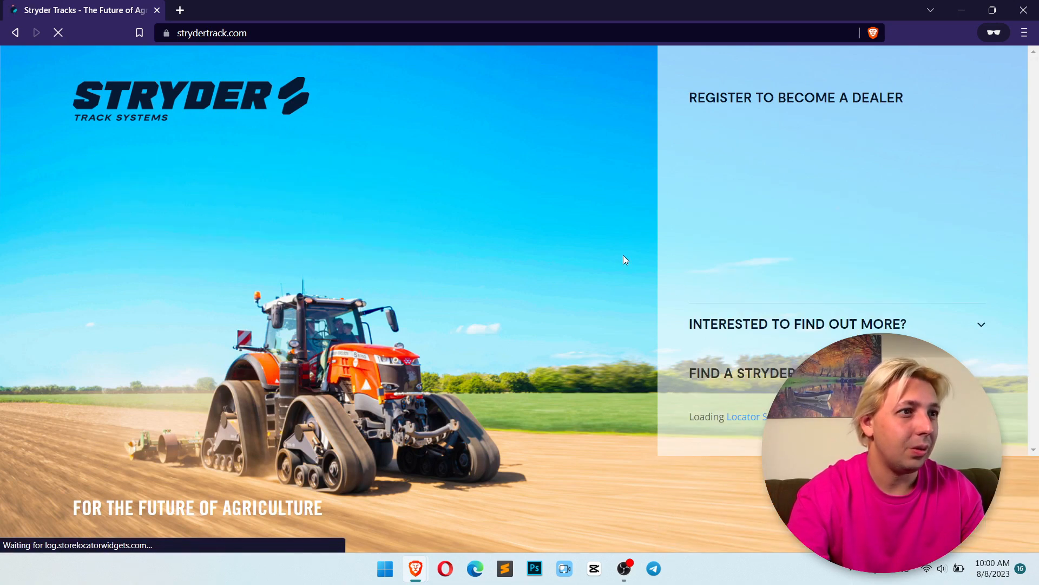
pyautogui.click(798, 324)
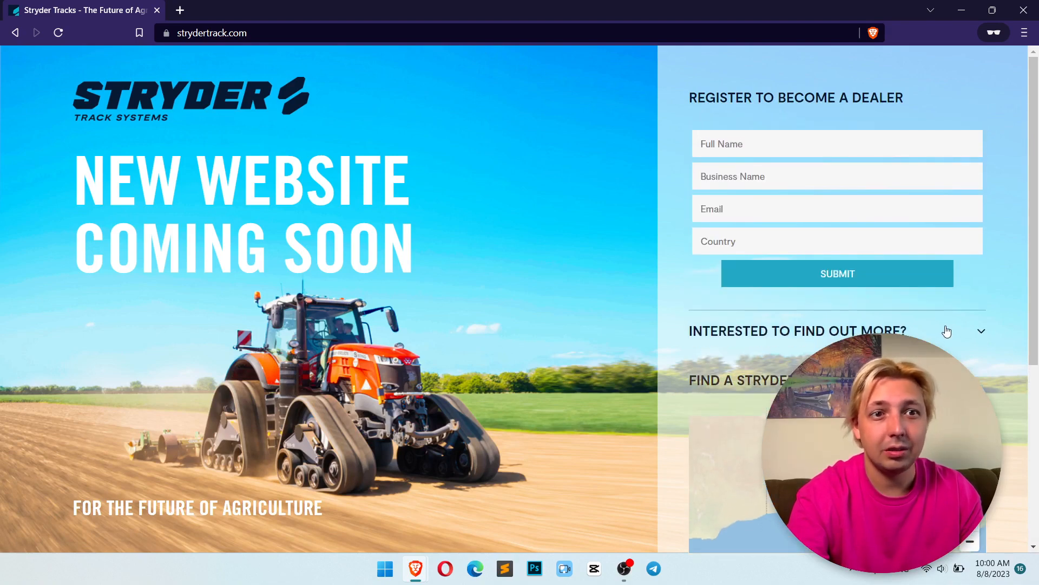
pyautogui.scroll(-3)
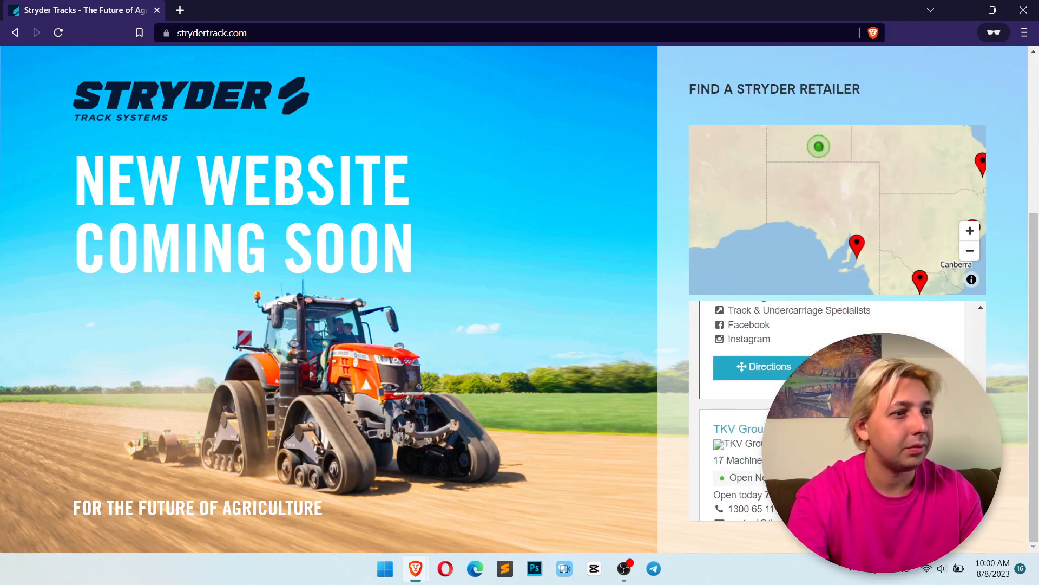